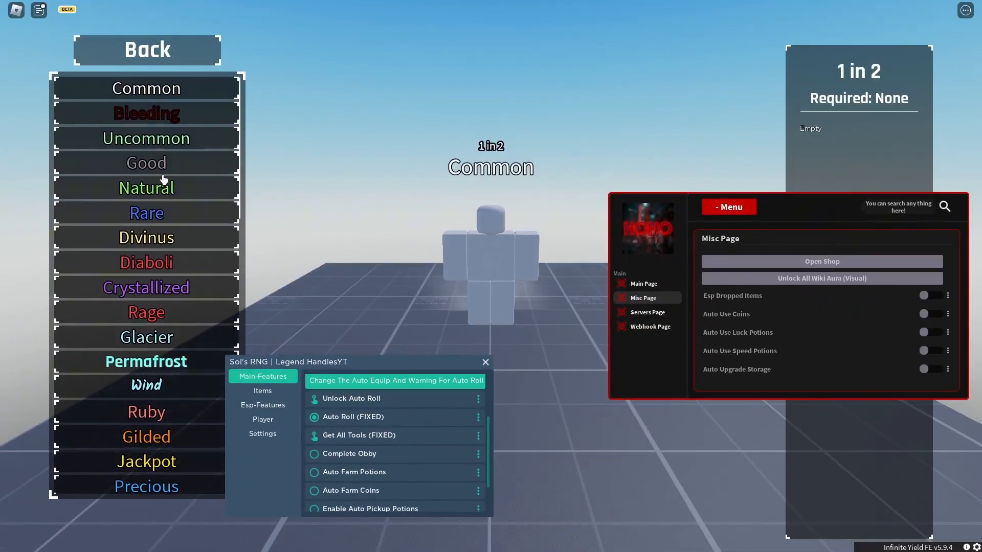
{"action": "mouse_move", "coordinate": [263, 228]}
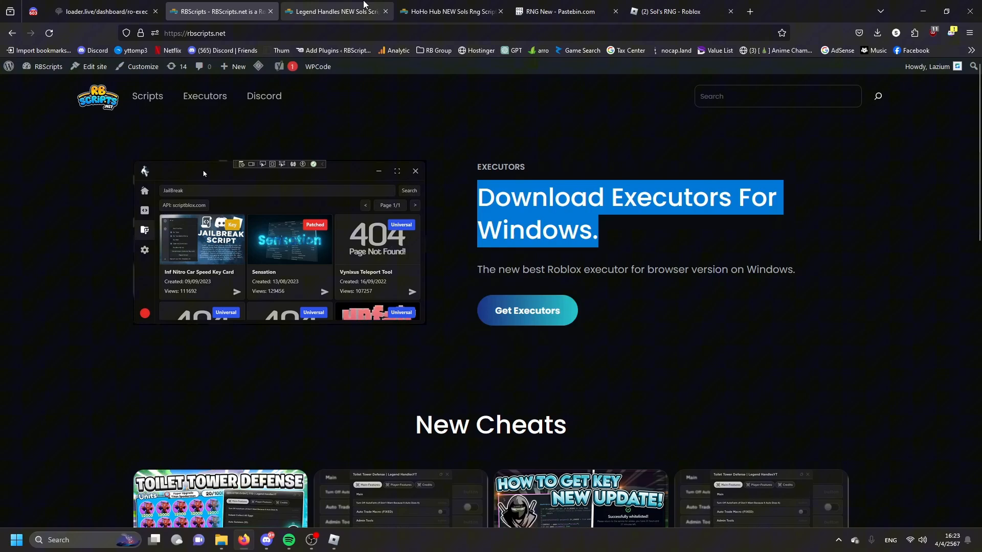
Copy the loadstring loader code from the Legend Handles NEW Sols Script page
{"action": "left_click", "coordinate": [337, 11]}
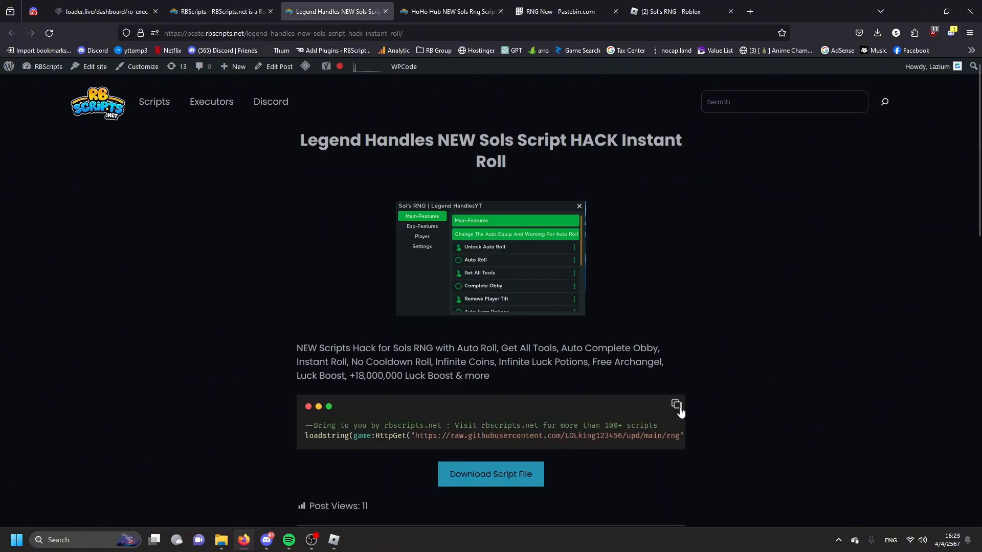
{"action": "left_click", "coordinate": [104, 11]}
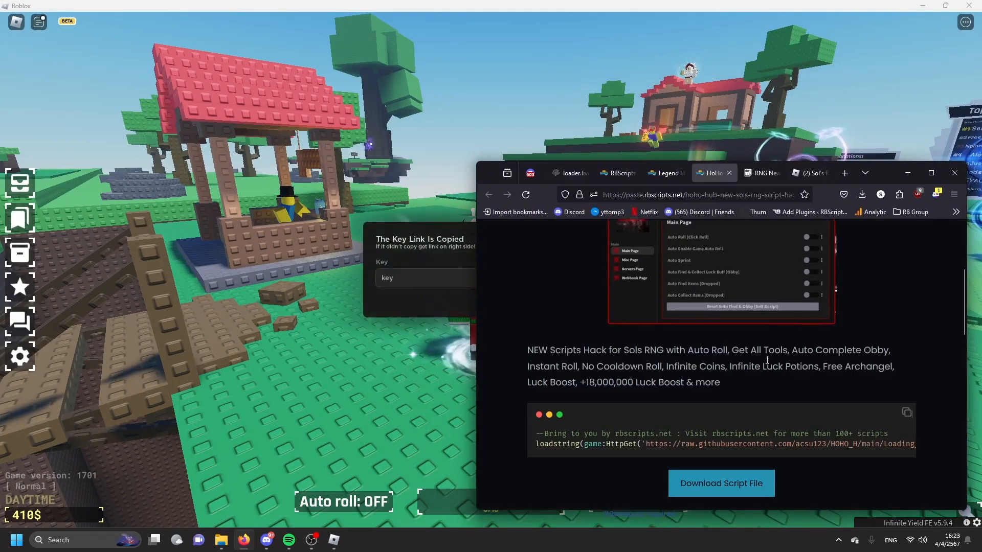
Take the key from the RNG New Pastebin paste and enter it in the in-game key box
{"action": "left_click", "coordinate": [760, 173]}
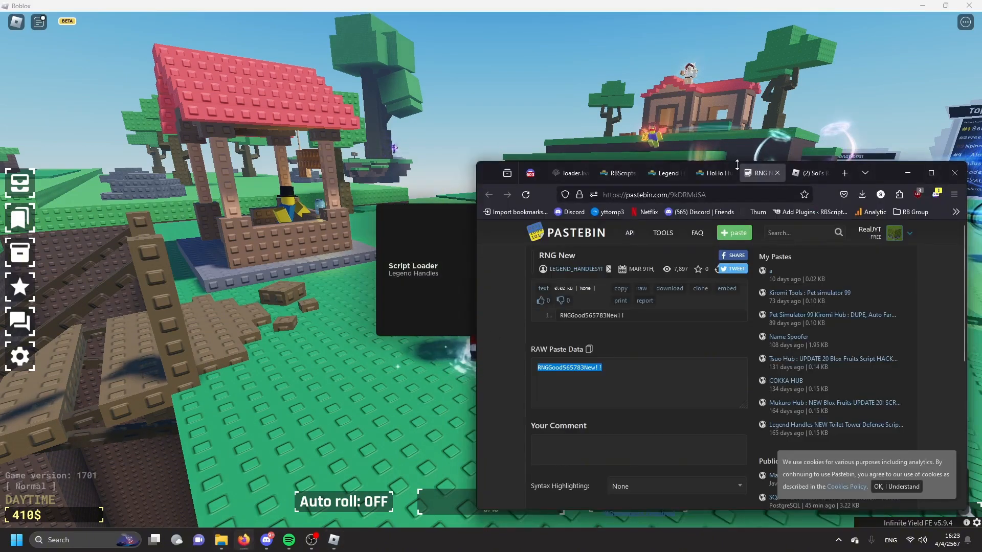
{"action": "left_click", "coordinate": [570, 173]}
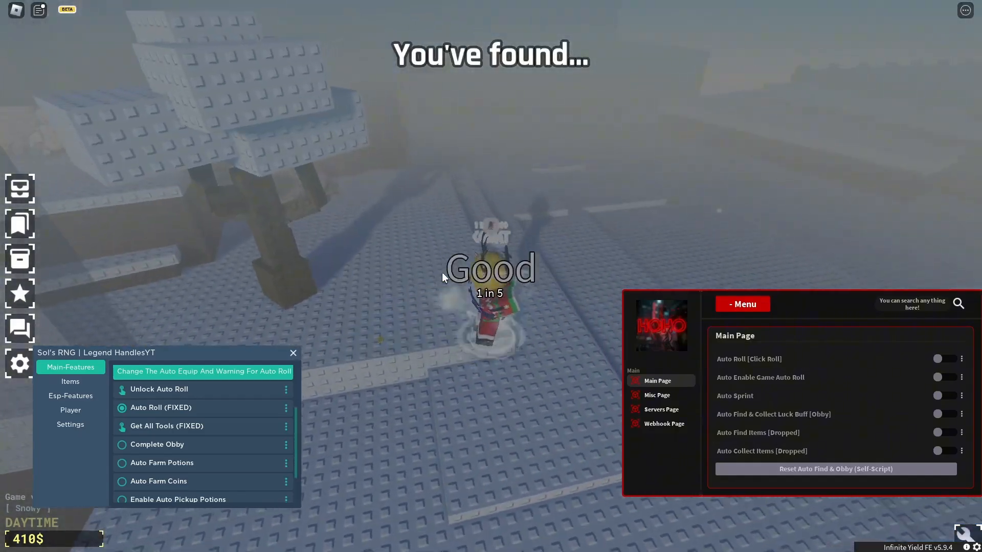
Enable Auto Roll (FIXED) in the Legend Handles Main-Features tab
{"action": "left_click", "coordinate": [122, 408]}
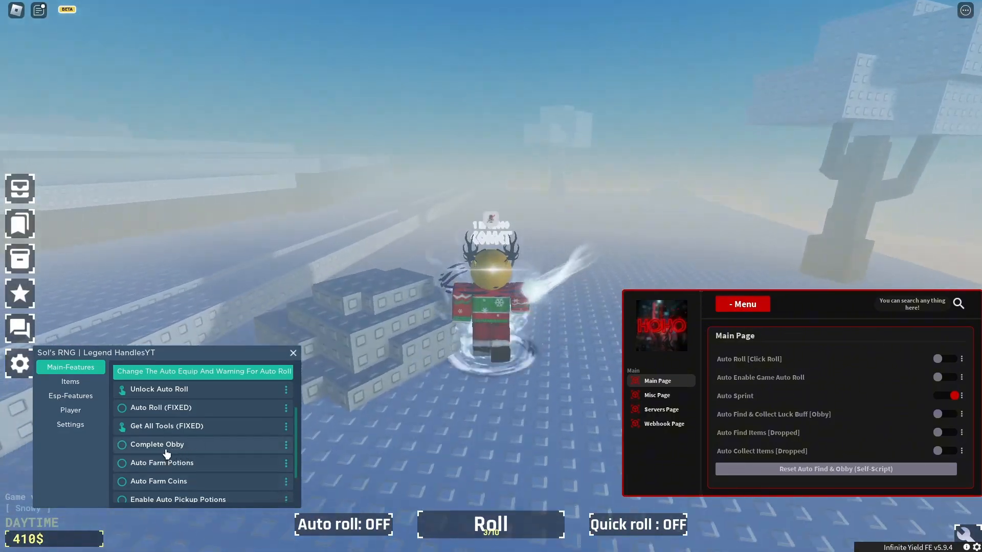
Run the Infinite Yield loopfb command for looping fullbright at night
{"action": "left_click", "coordinate": [122, 444]}
{"action": "type", "text": "f"}
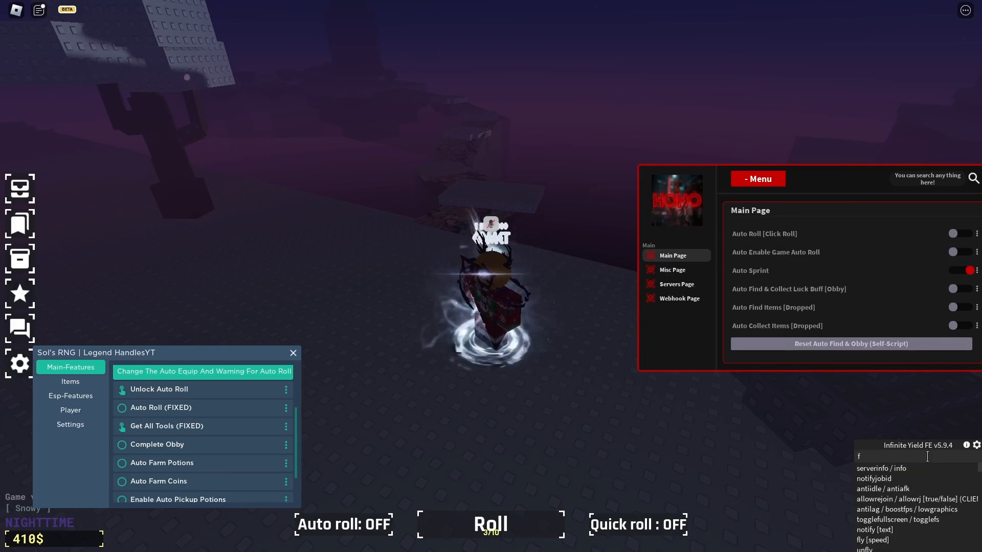
{"action": "type", "text": "loopfb"}
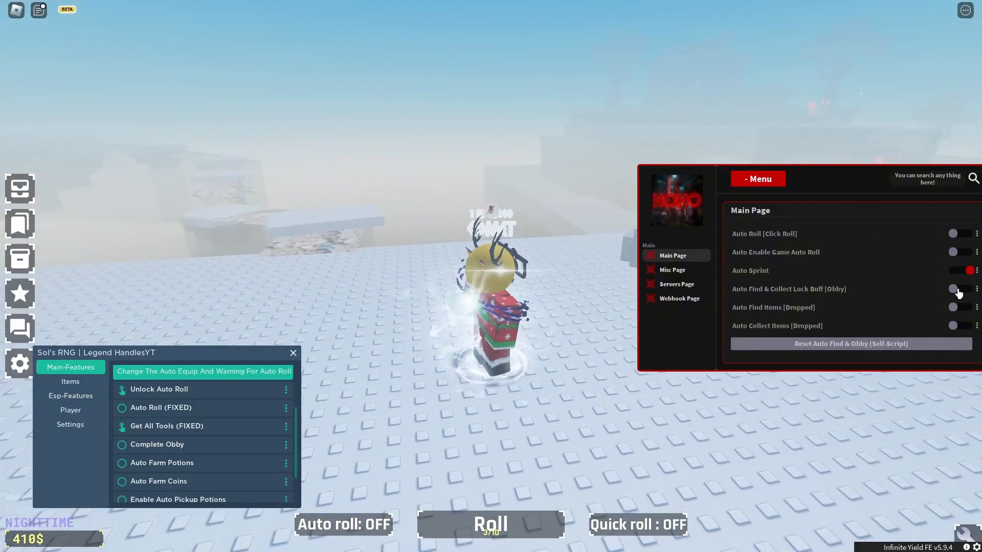
Switch on Auto Find & Collect Luck Buff [Obby] on the HoHo Main Page
{"action": "left_click", "coordinate": [958, 289]}
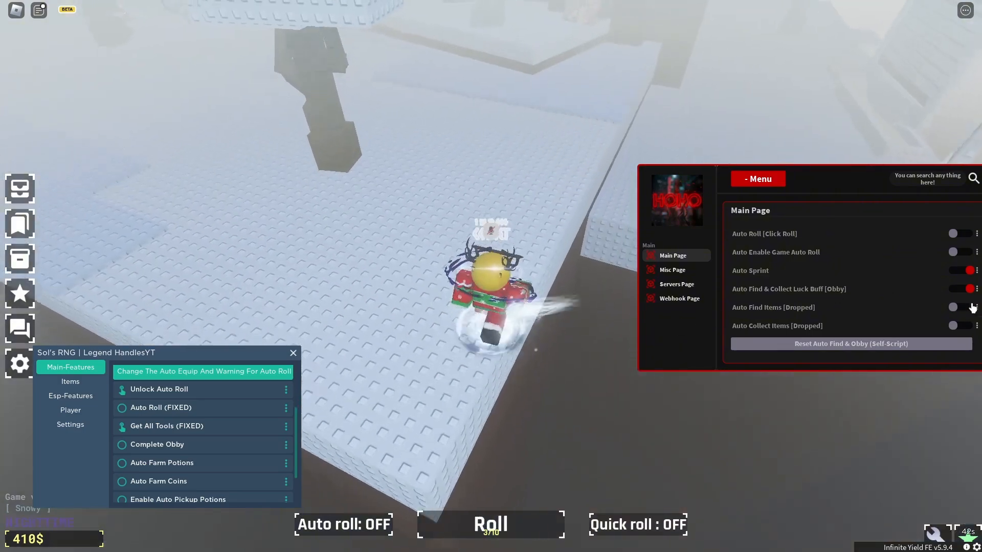
{"action": "left_click", "coordinate": [965, 326]}
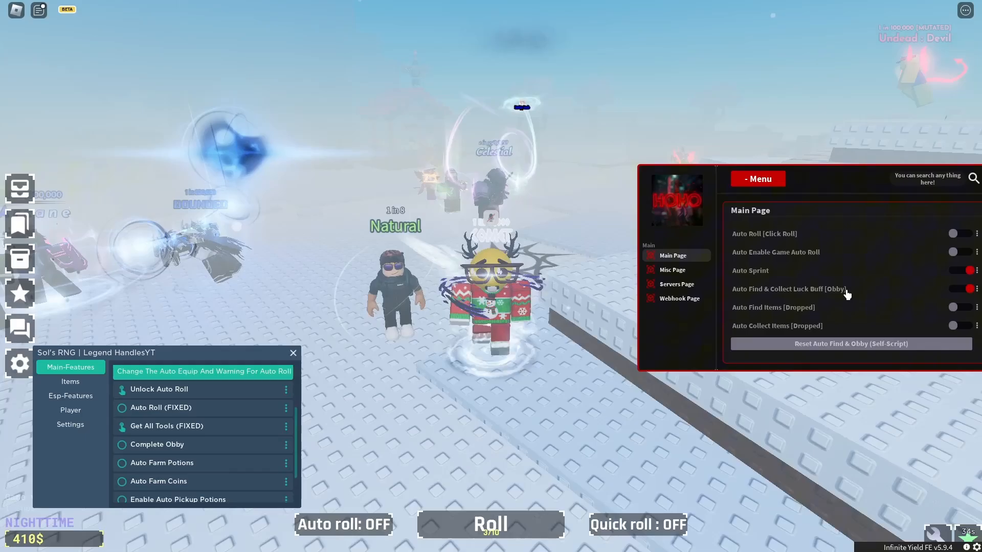
Turn on Esp Dropped Items and Auto Use Coins on the HoHo Misc Page
{"action": "left_click", "coordinate": [672, 270]}
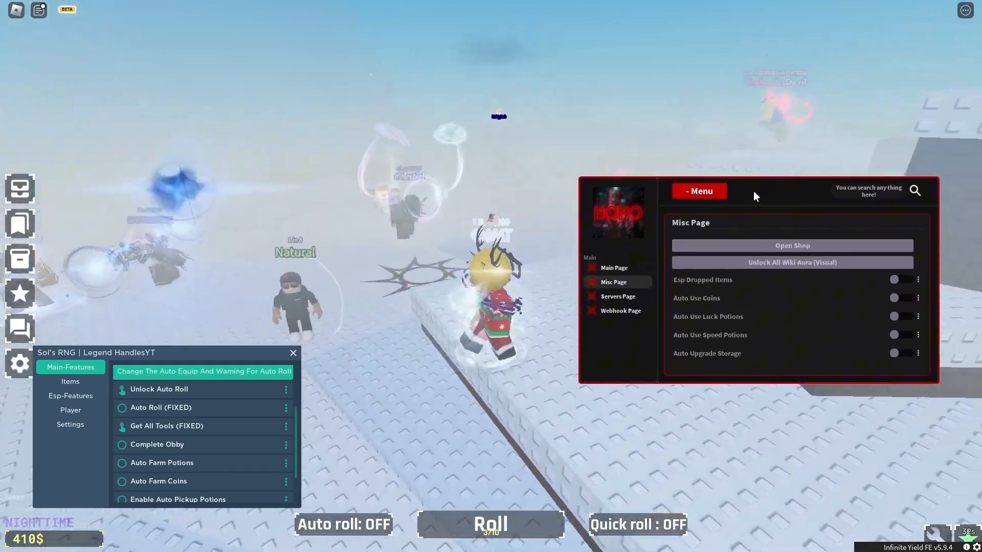
{"action": "left_click", "coordinate": [894, 279]}
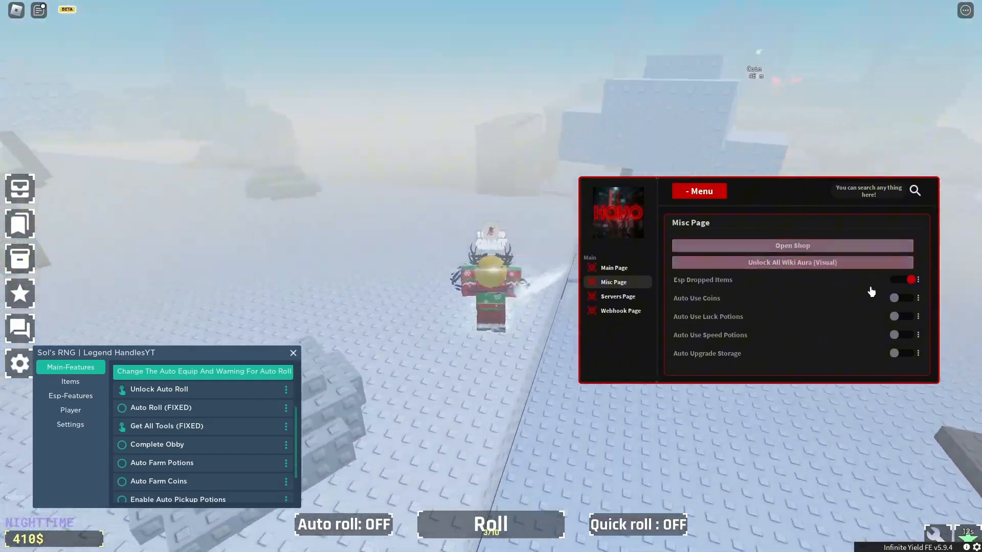
{"action": "left_click", "coordinate": [902, 298]}
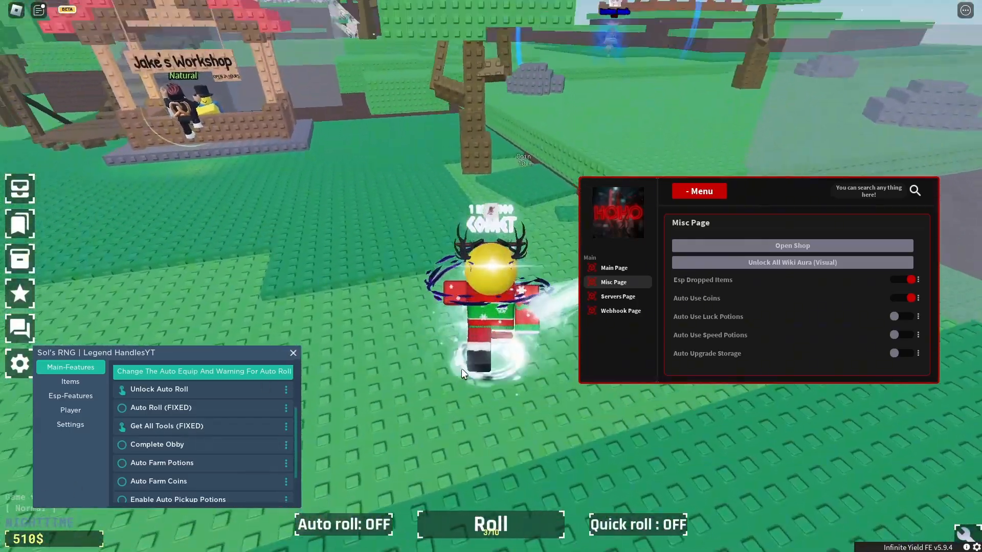
Turn Auto Use Coins back off, enable auto storage upgrades, and show the Servers Page
{"action": "left_click", "coordinate": [894, 298]}
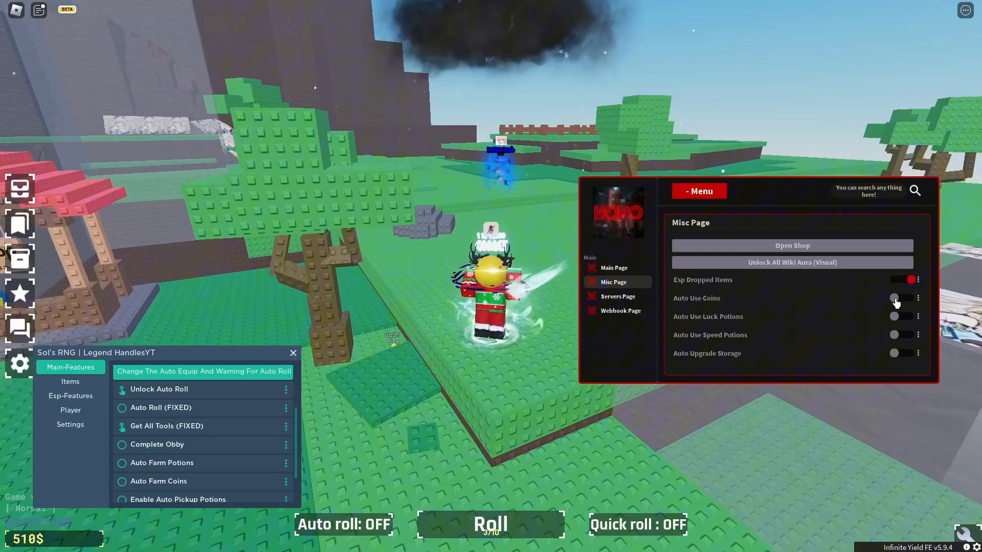
{"action": "left_click", "coordinate": [901, 316]}
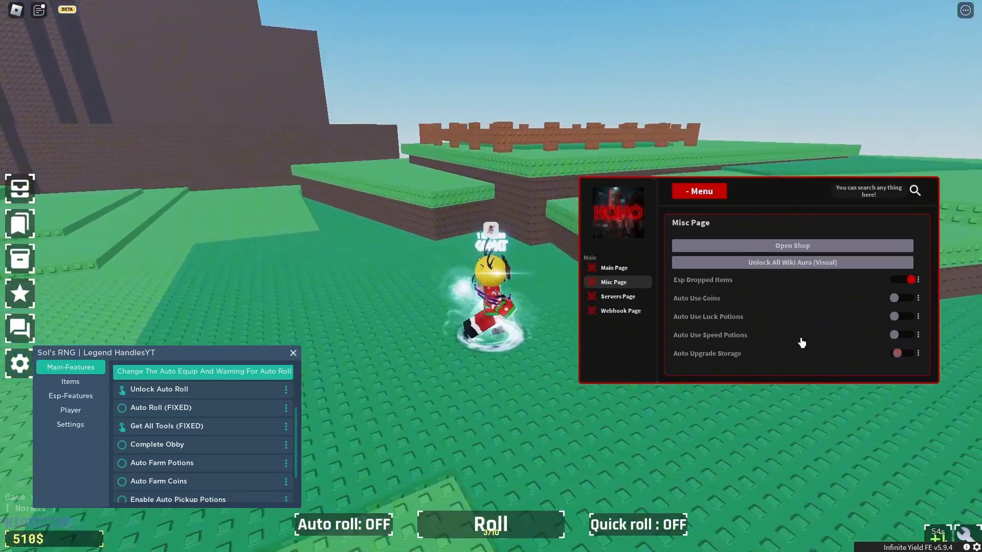
{"action": "left_click", "coordinate": [618, 296]}
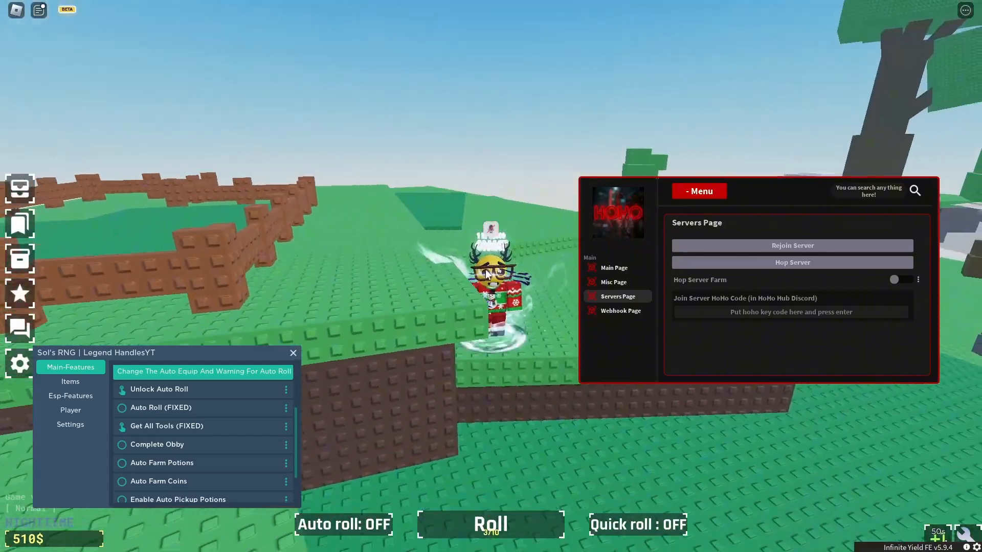
Show the Legend Handles Items and Esp-Features options and enable HoHo dropped-item collecting
{"action": "left_click", "coordinate": [71, 381]}
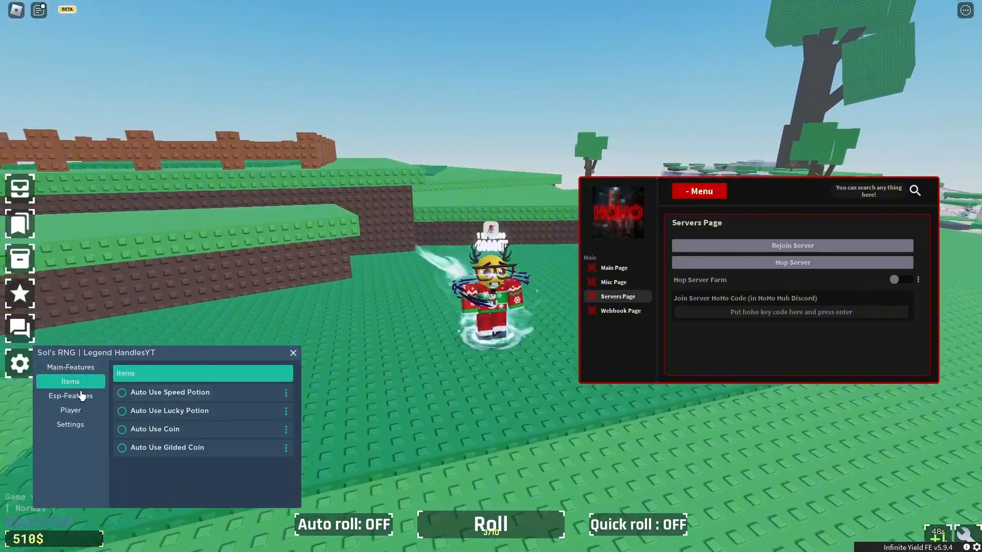
{"action": "left_click", "coordinate": [71, 395]}
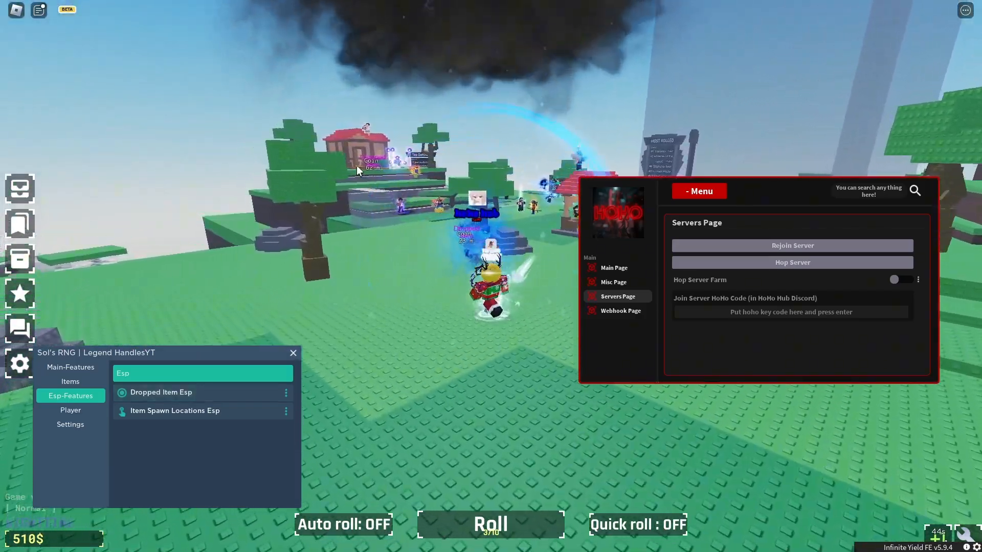
{"action": "left_click", "coordinate": [614, 267]}
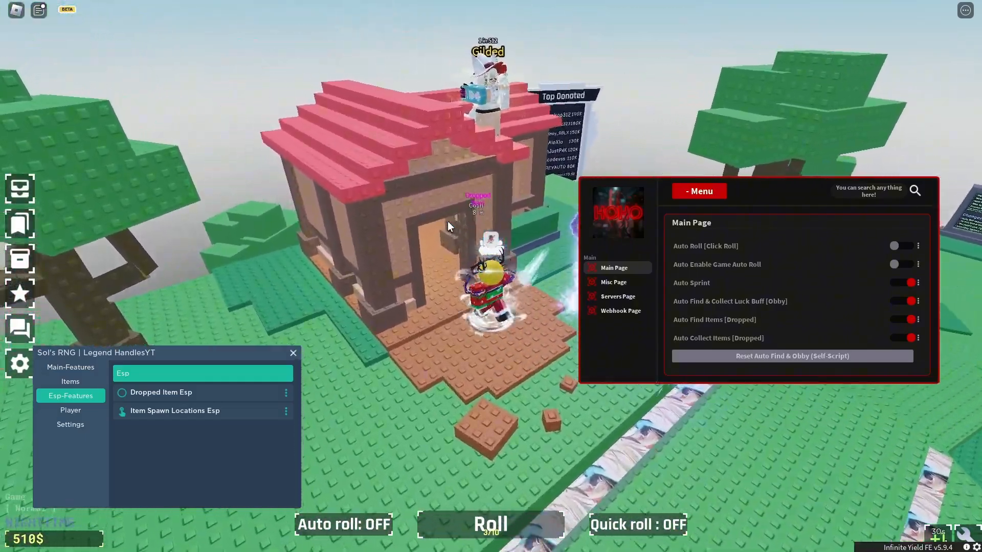
Enable HoHo game auto-roll and browse its Webhook and Servers pages
{"action": "left_click", "coordinate": [490, 523]}
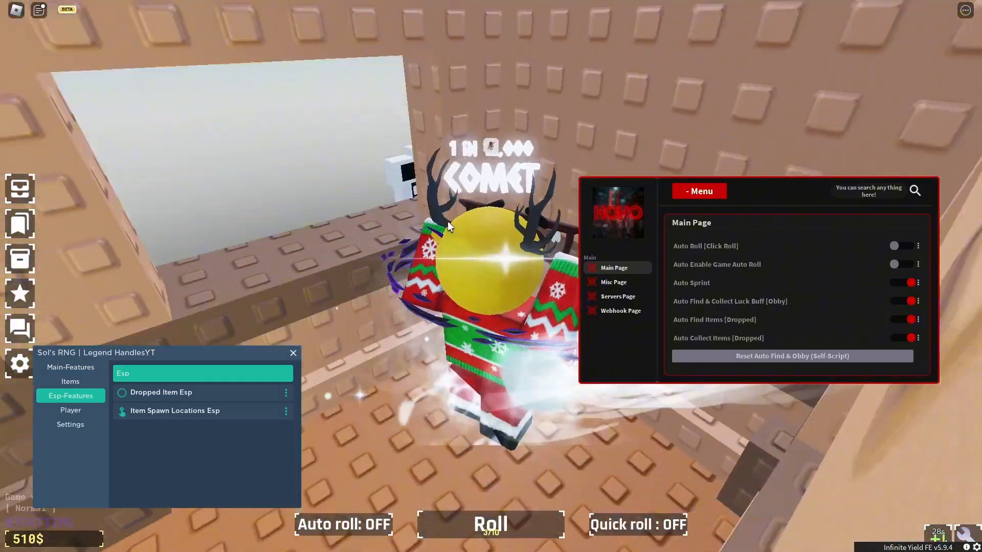
{"action": "left_click", "coordinate": [904, 321]}
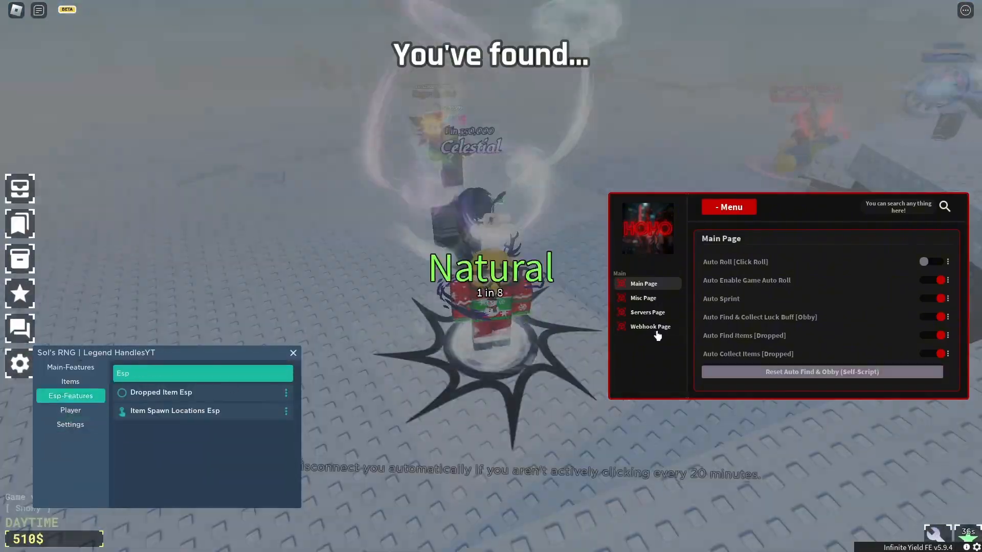
{"action": "left_click", "coordinate": [649, 327]}
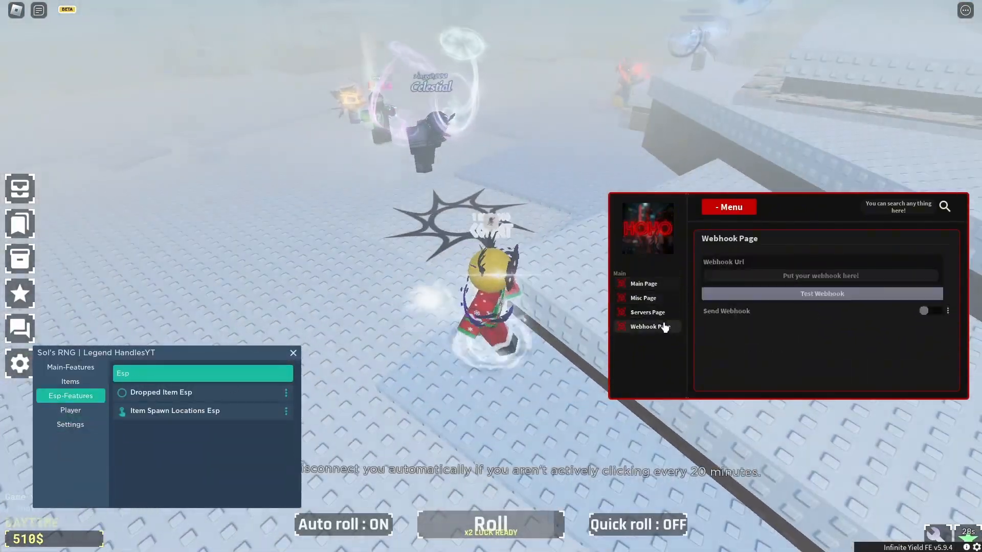
{"action": "left_click", "coordinate": [647, 312]}
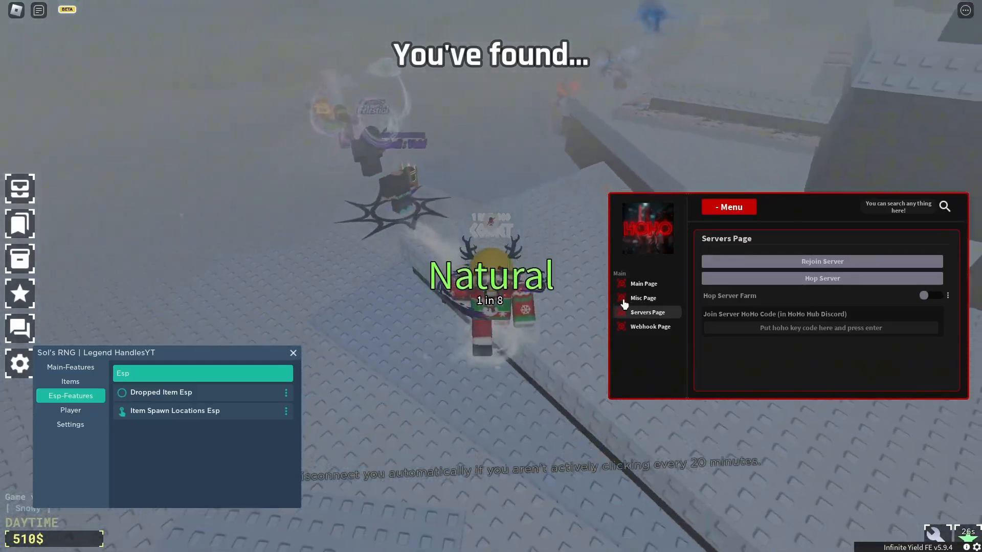
{"action": "left_click", "coordinate": [71, 367]}
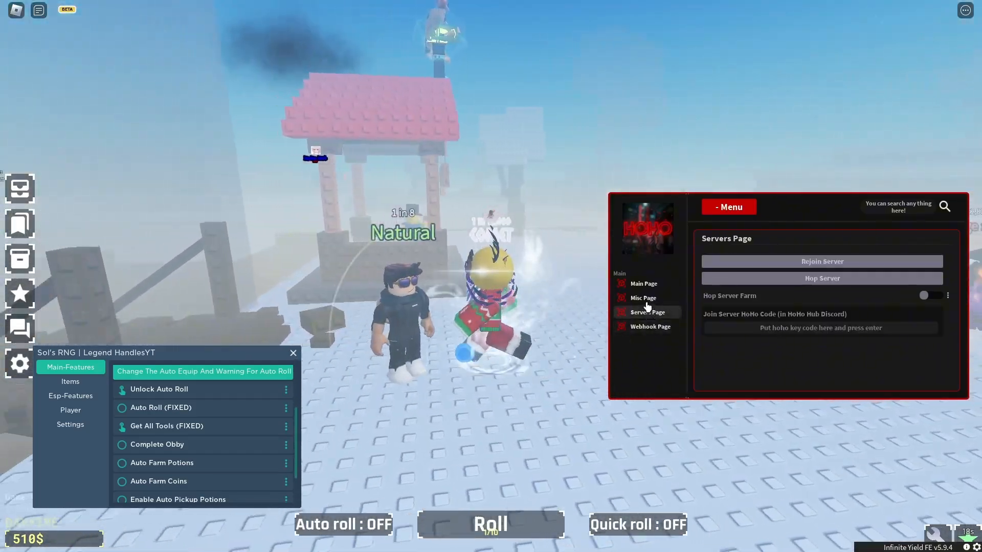
Switch off Esp Dropped Items on the Misc Page and scroll through the aura Collection
{"action": "left_click", "coordinate": [644, 297]}
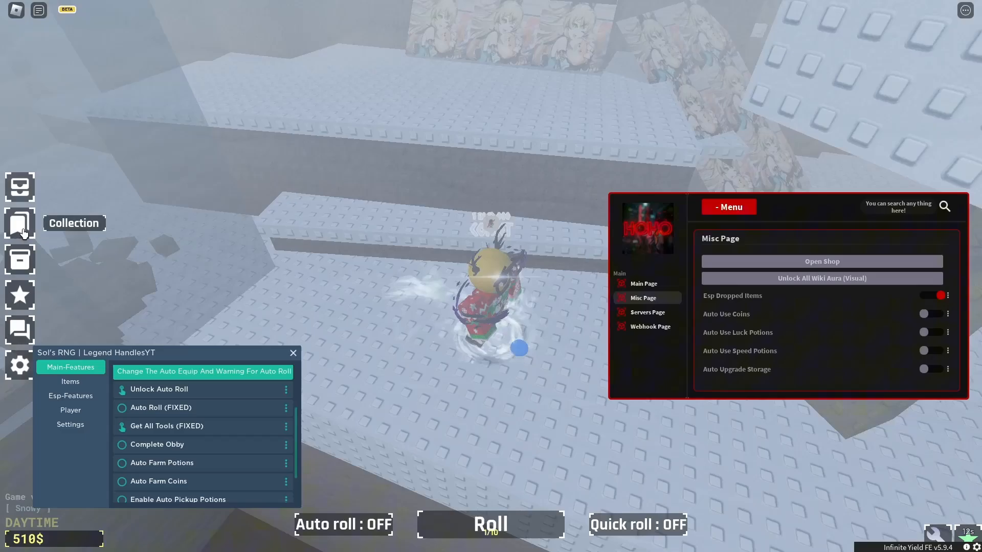
{"action": "left_click", "coordinate": [821, 279]}
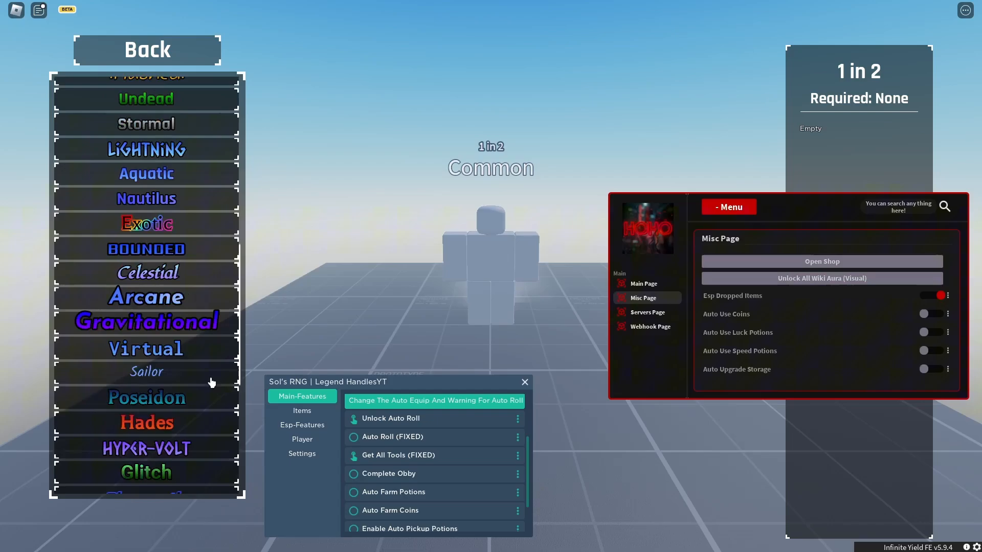
{"action": "scroll", "scroll_direction": "down", "scroll_amount": 3}
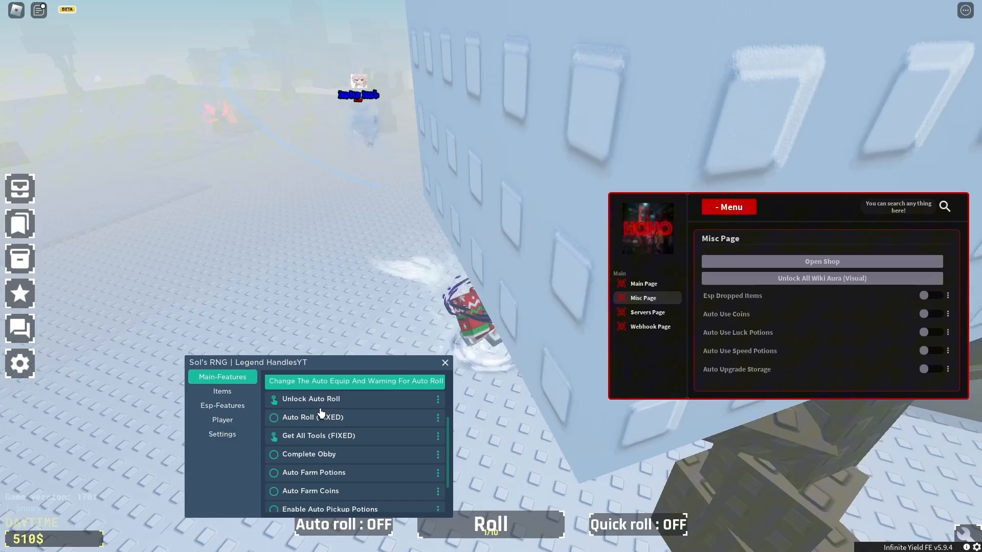
Turn on Auto Roll (FIXED) in the Legend Handles panel and return to the game
{"action": "left_click", "coordinate": [274, 417]}
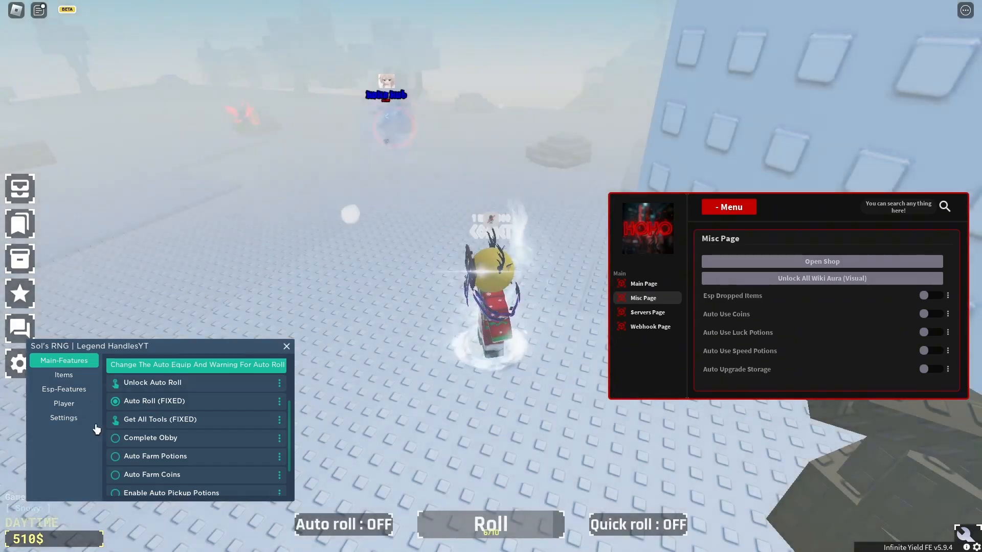
{"action": "left_click", "coordinate": [490, 523]}
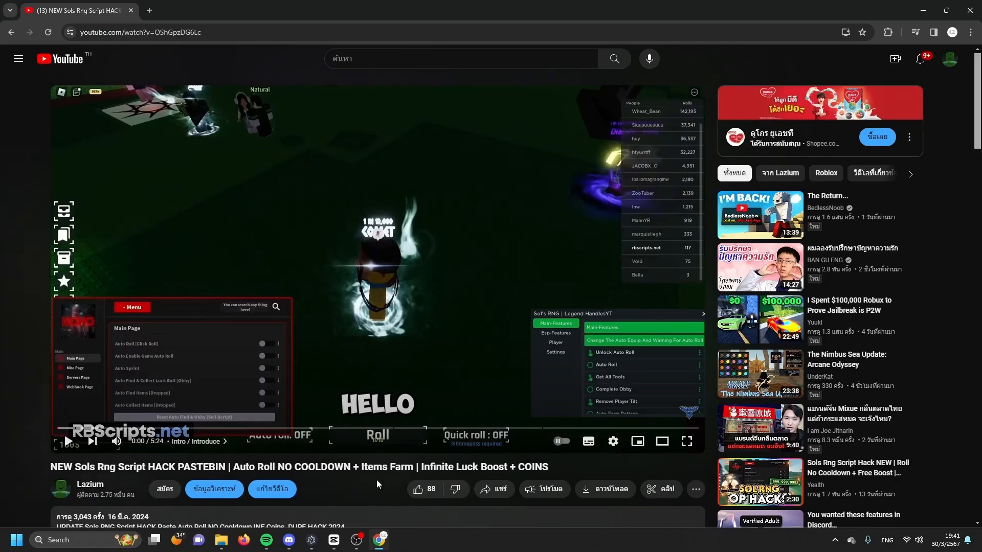
Follow the Legend Handles rbscripts.net description link and start its Download to the LootLabs unlock page
{"action": "scroll", "scroll_direction": "down", "scroll_amount": 3}
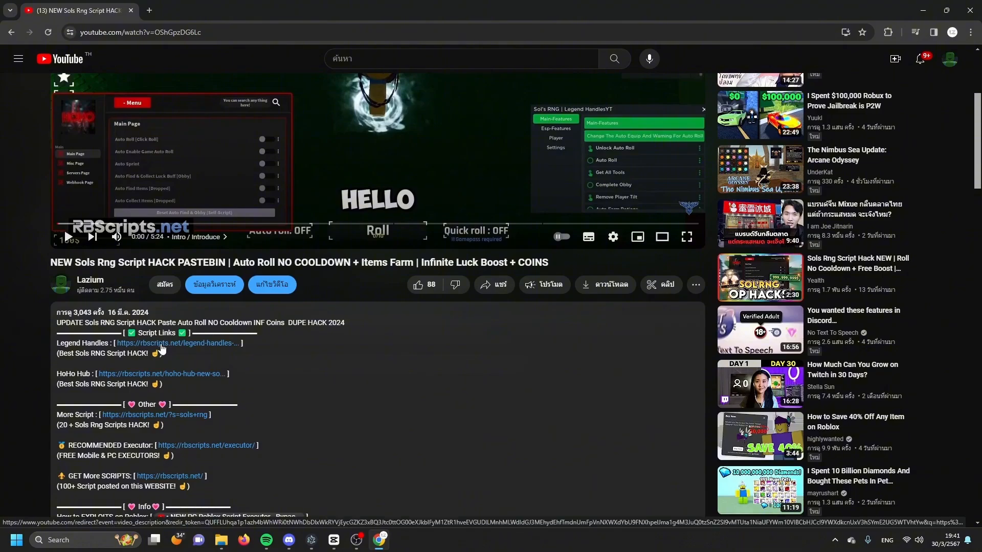
{"action": "left_click", "coordinate": [177, 344]}
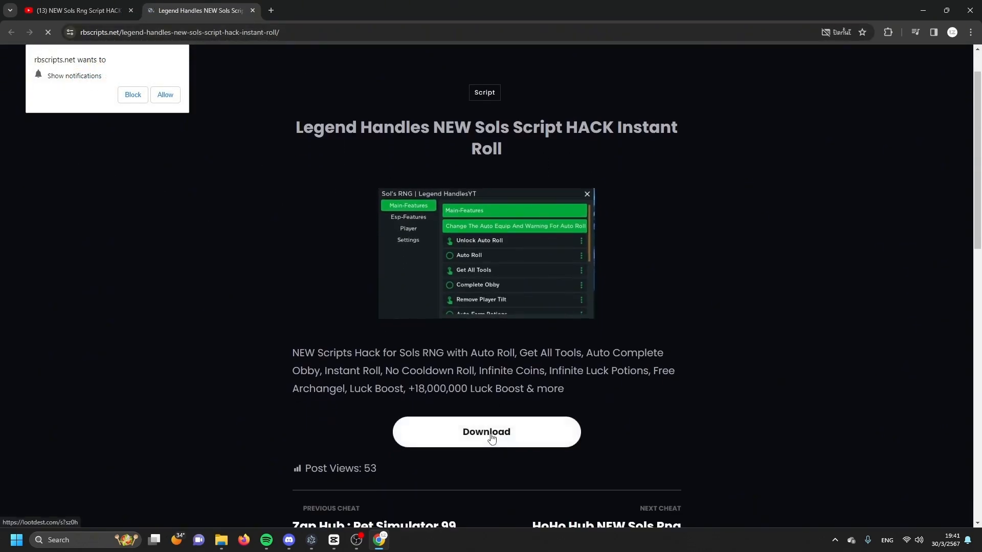
{"action": "left_click", "coordinate": [486, 432]}
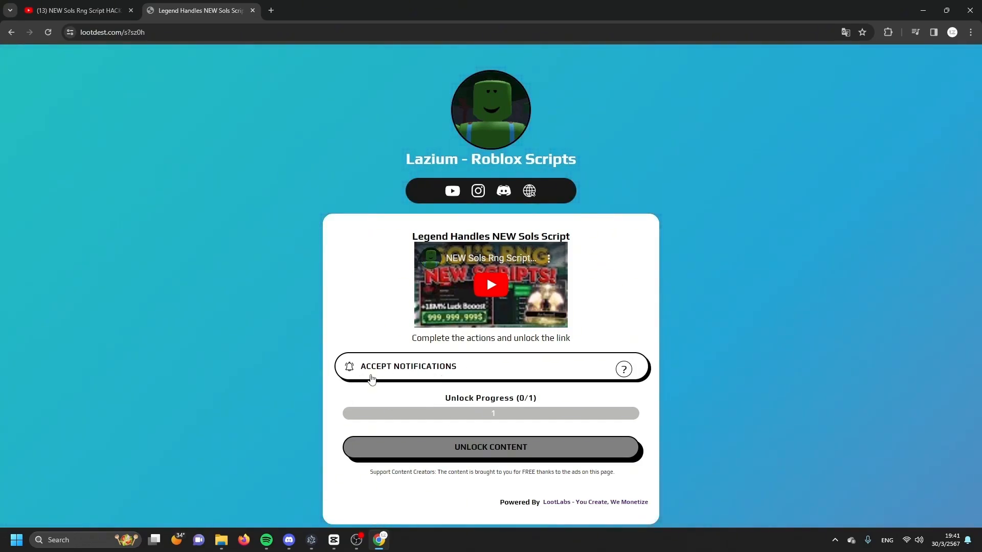
Accept notifications on the Lootdest page to reach the Boostellar unlock page
{"action": "left_click", "coordinate": [407, 367]}
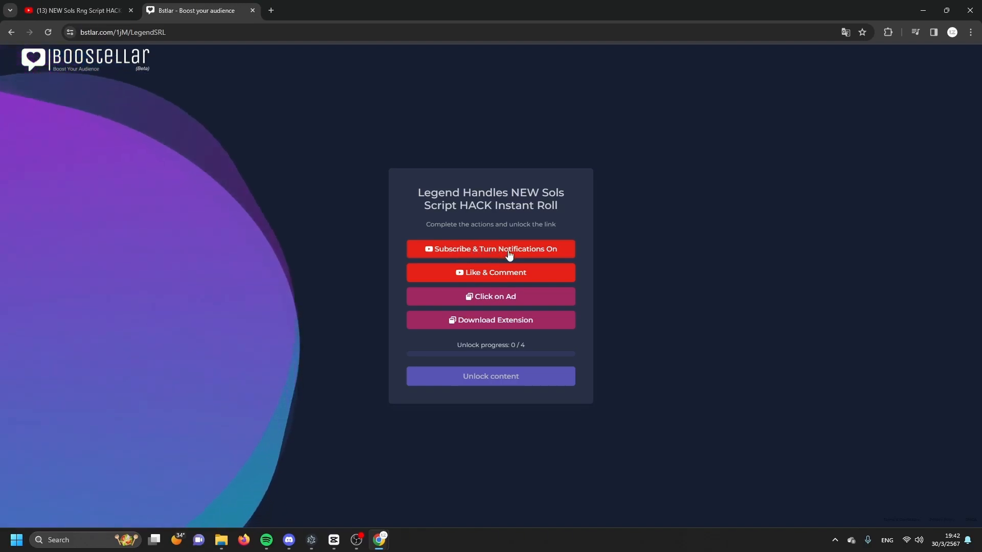
Complete the subscribe and like-and-comment tasks, posting the comment 'NICE V'
{"action": "left_click", "coordinate": [490, 248]}
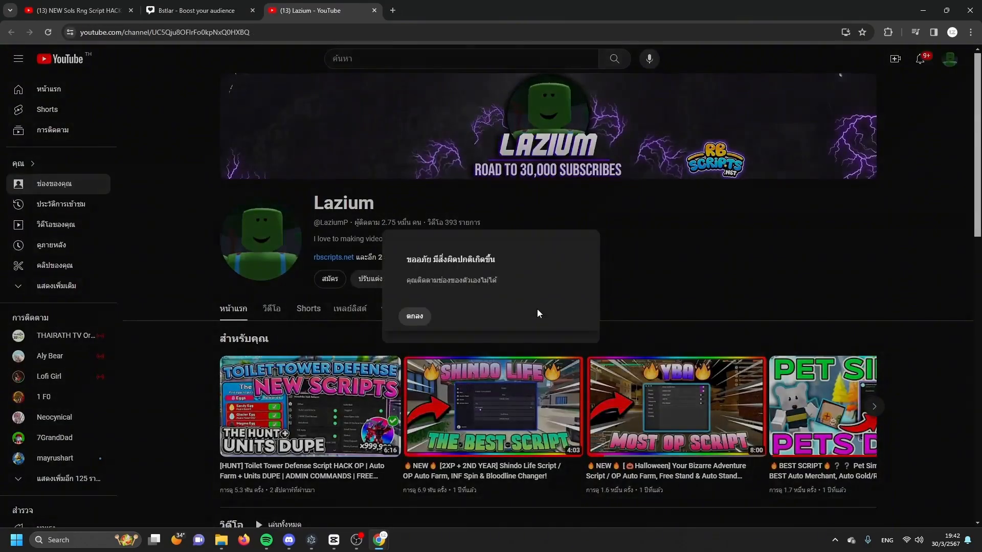
{"action": "left_click", "coordinate": [194, 10]}
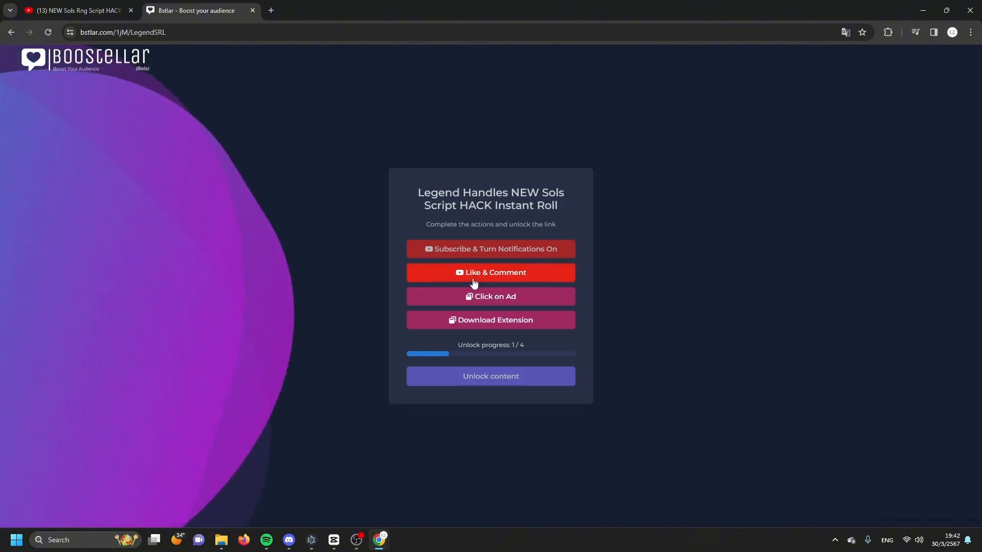
{"action": "left_click", "coordinate": [490, 273]}
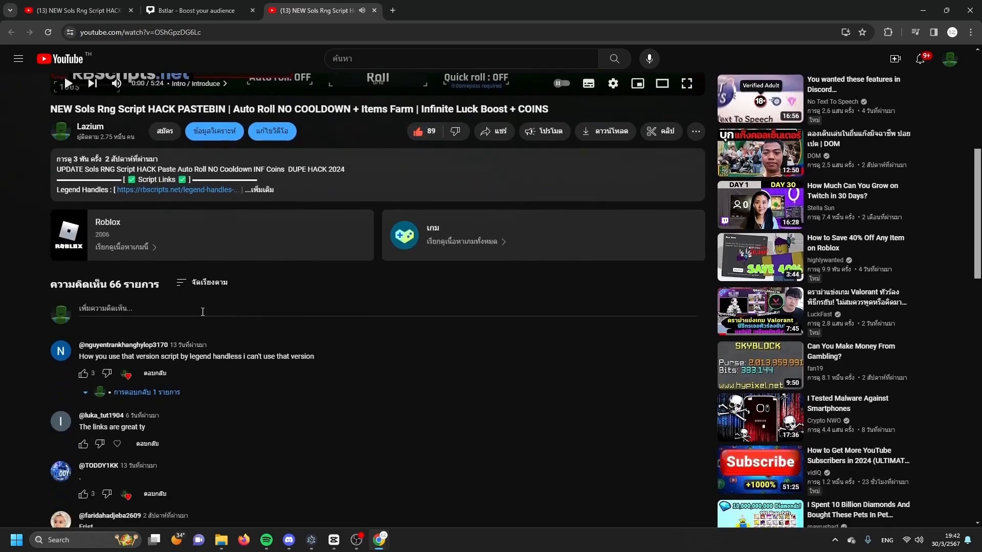
{"action": "type", "text": "NICE V"}
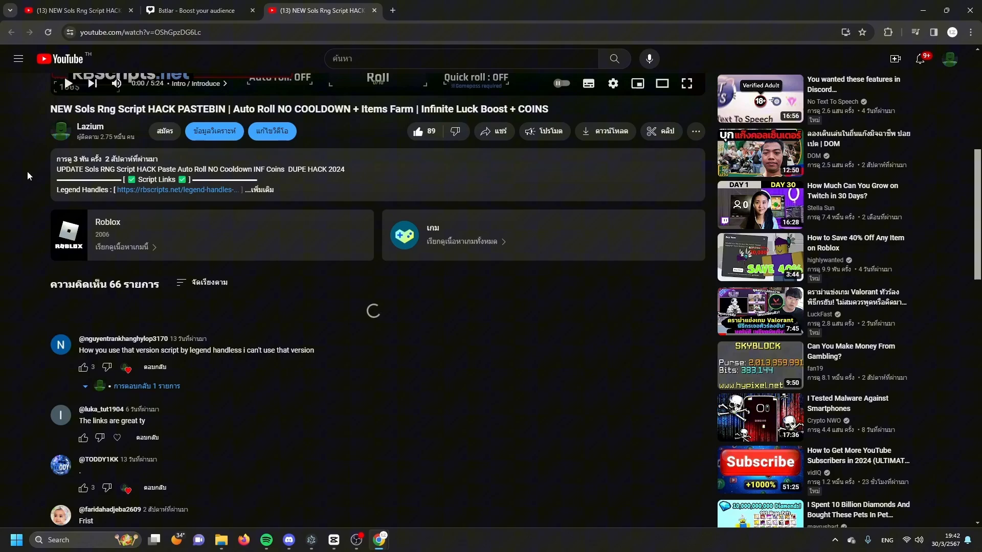
{"action": "left_click", "coordinate": [194, 10]}
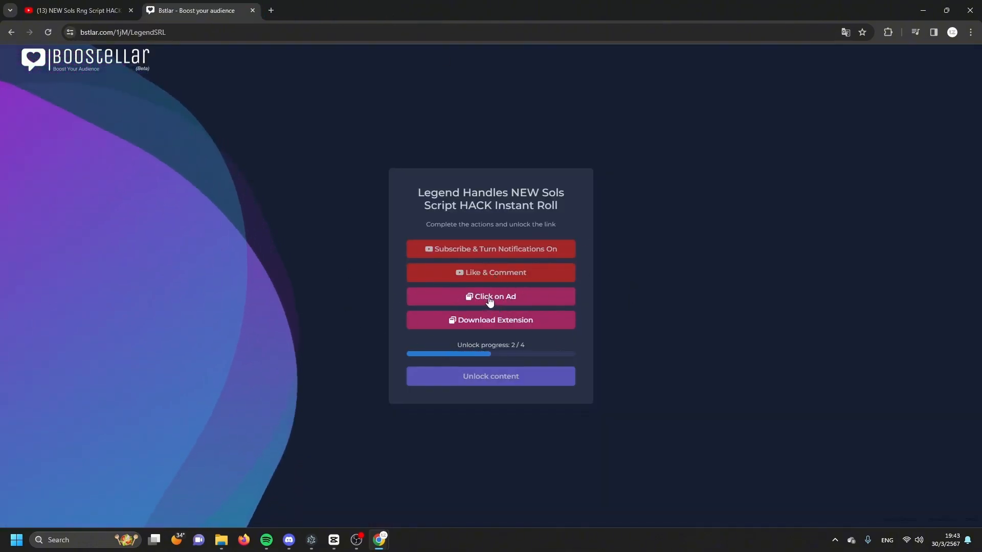
Complete the ad-visit task and start the extension download task, reaching 3/4 progress
{"action": "left_click", "coordinate": [490, 297]}
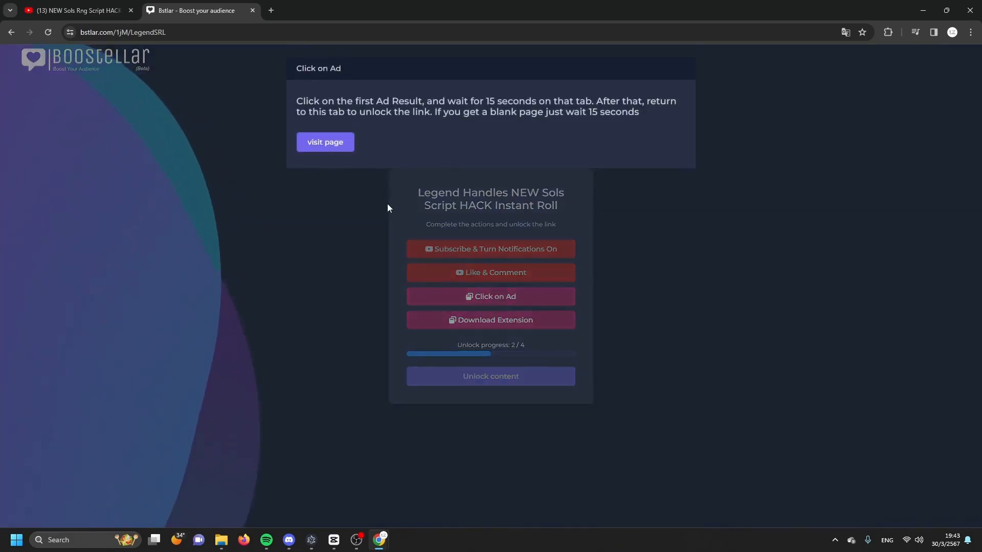
{"action": "left_click", "coordinate": [325, 142]}
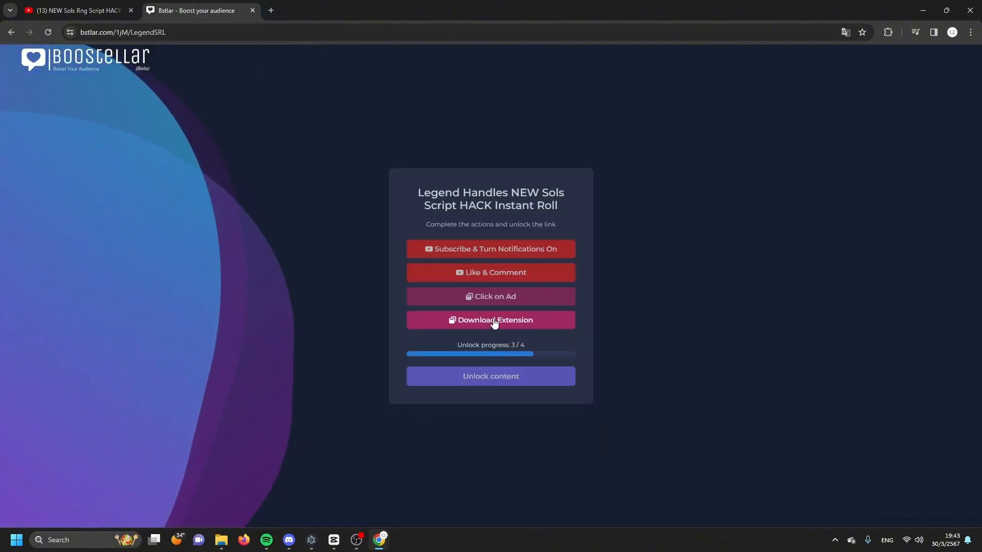
{"action": "left_click", "coordinate": [490, 320]}
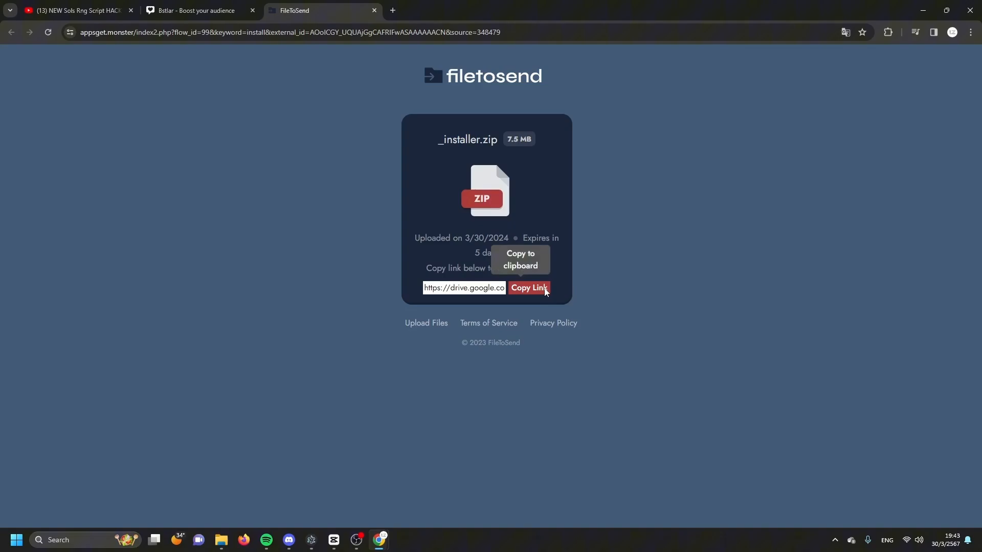
Copy the FileToSend link, close the Drive page and unlock the Legend Handles script page
{"action": "left_click", "coordinate": [528, 293]}
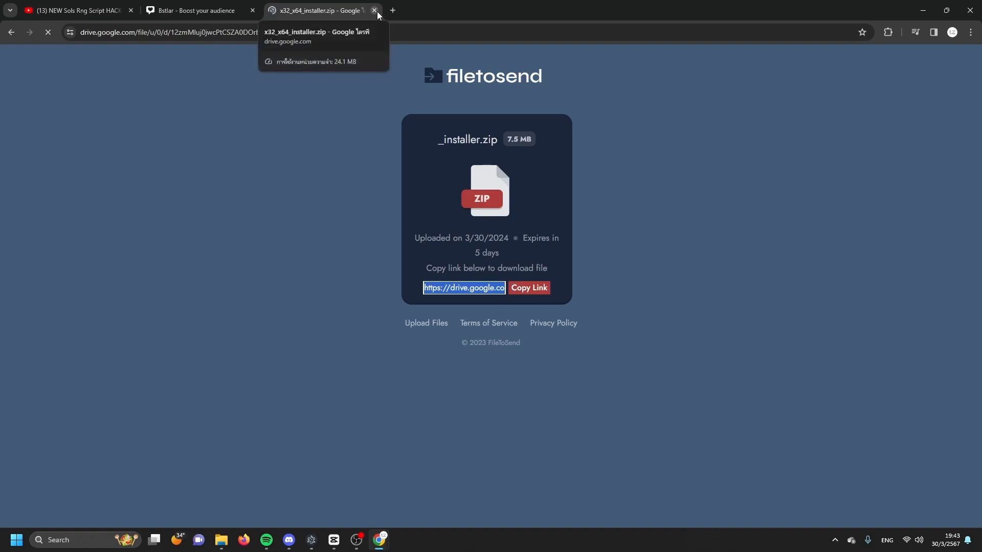
{"action": "left_click", "coordinate": [374, 11]}
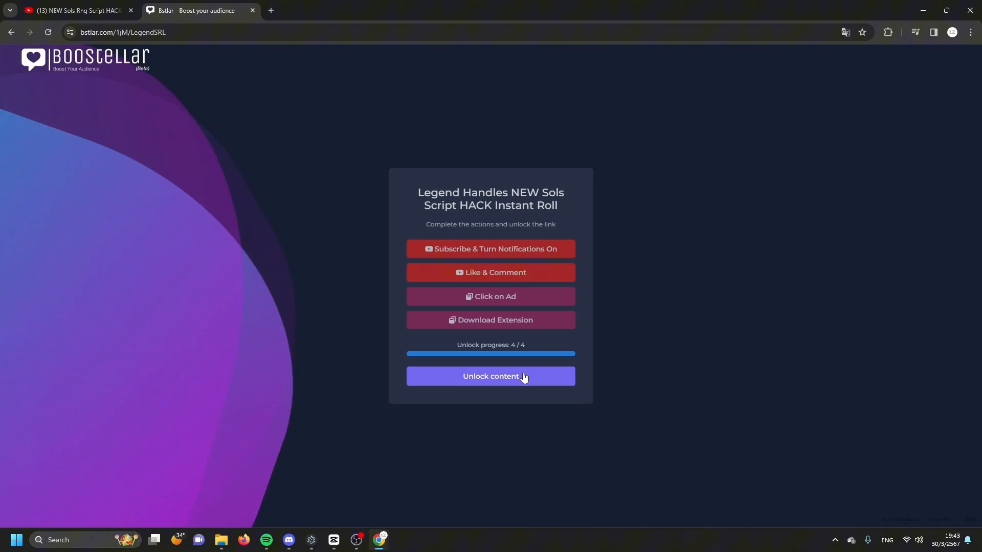
{"action": "mouse_move", "coordinate": [543, 397]}
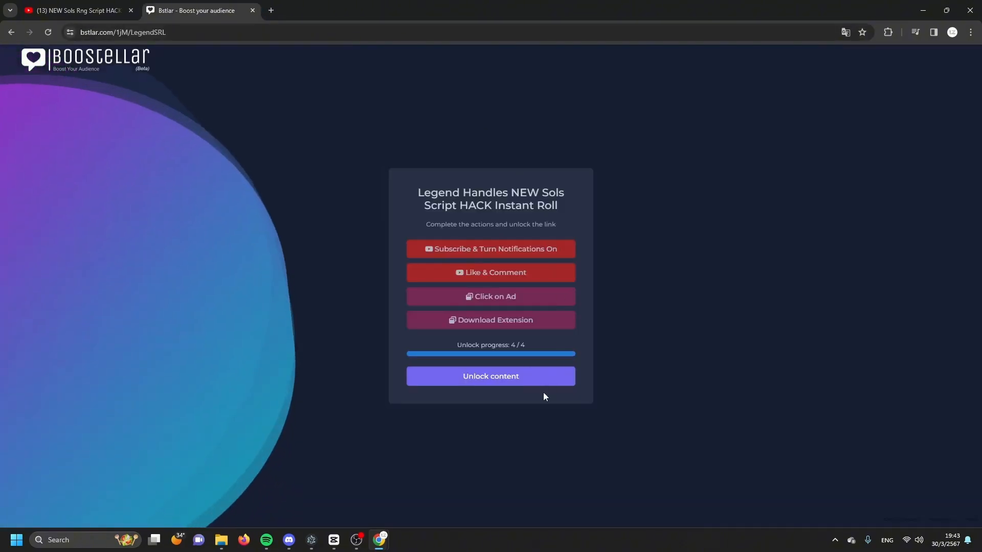
{"action": "left_click", "coordinate": [490, 376]}
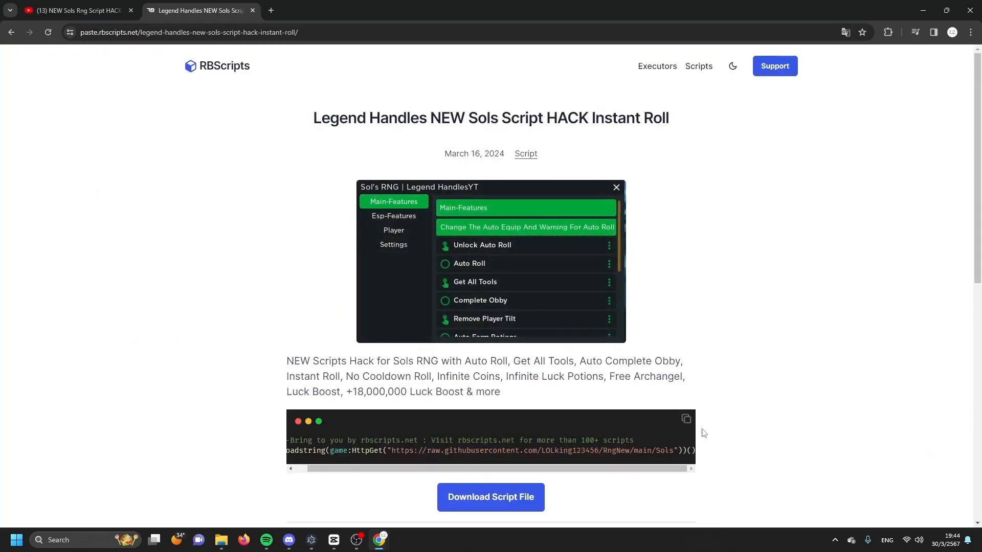
Copy the Legend Handles loadstring code and move the executor window aside
{"action": "left_click", "coordinate": [311, 540]}
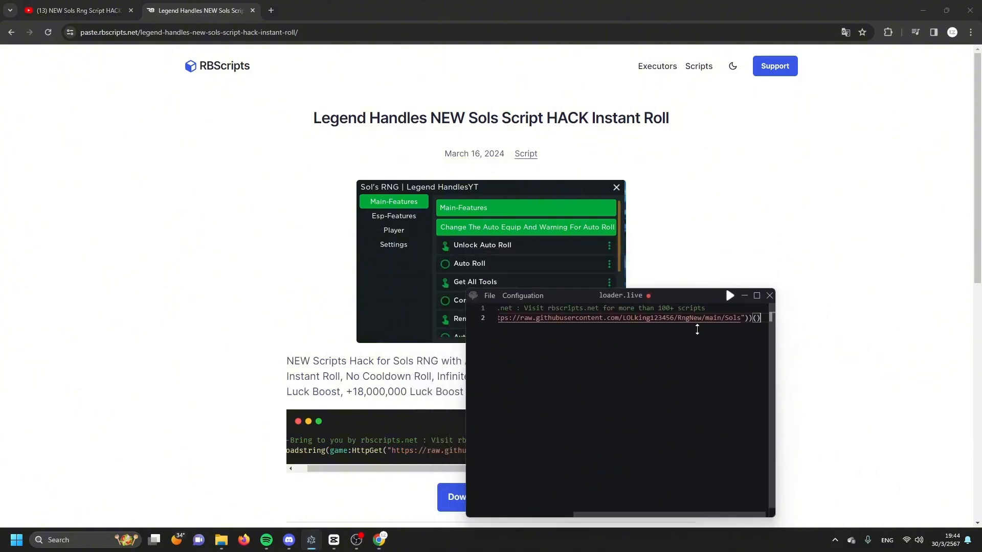
{"action": "left_click_drag", "start_coordinate": [620, 295], "coordinate": [664, 289]}
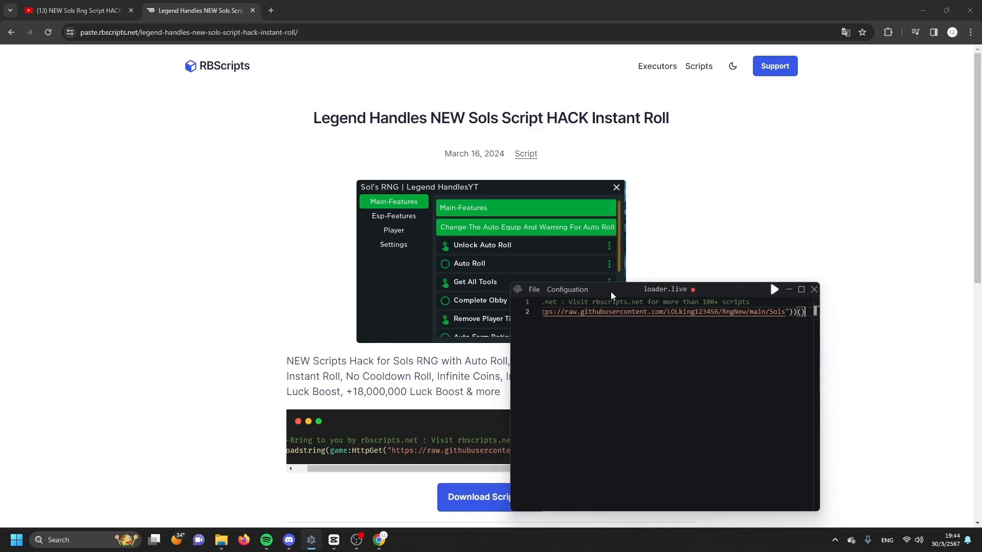
{"action": "left_click_drag", "start_coordinate": [665, 290], "coordinate": [814, 292]}
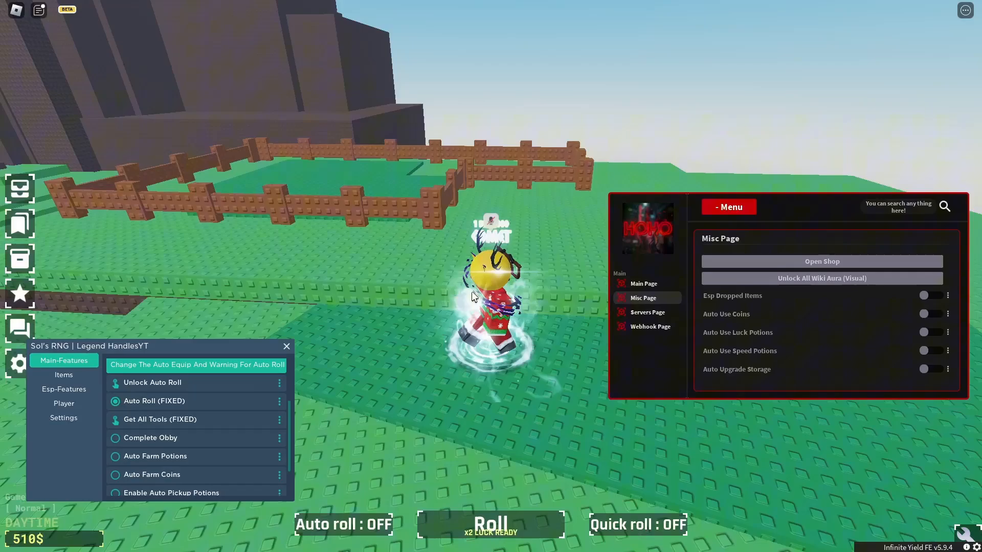
Roll for a new aura in Sol's RNG, getting a Common result
{"action": "left_click", "coordinate": [490, 524]}
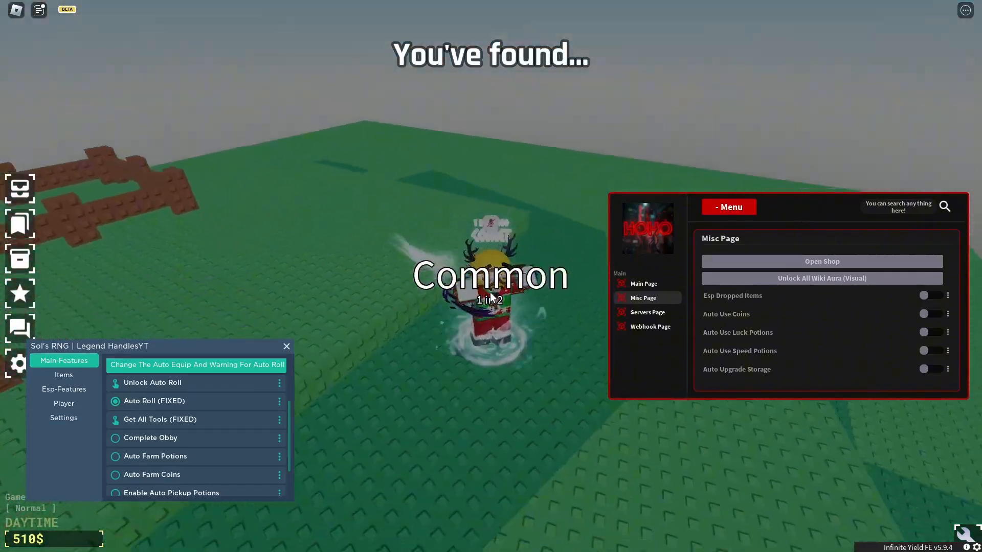